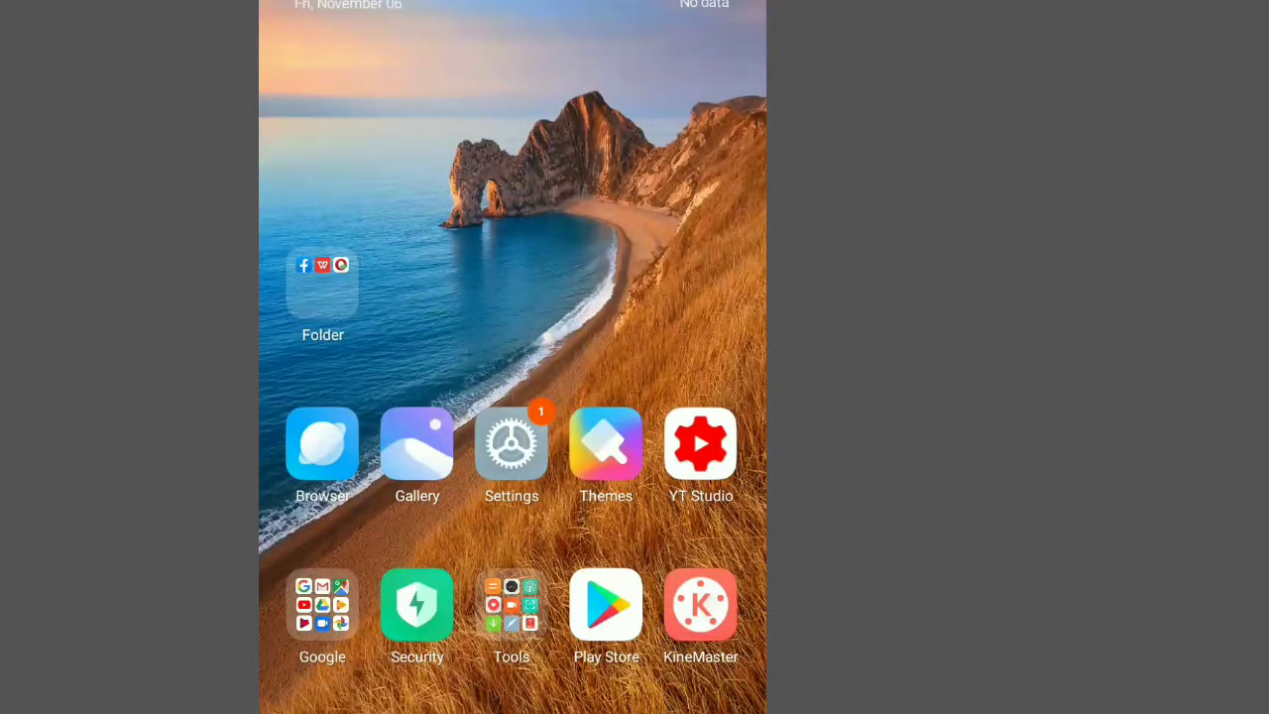
Step: Pull down the notification shade, look through Settings briefly and return to the home screen
drag(634, 10, 634, 397)
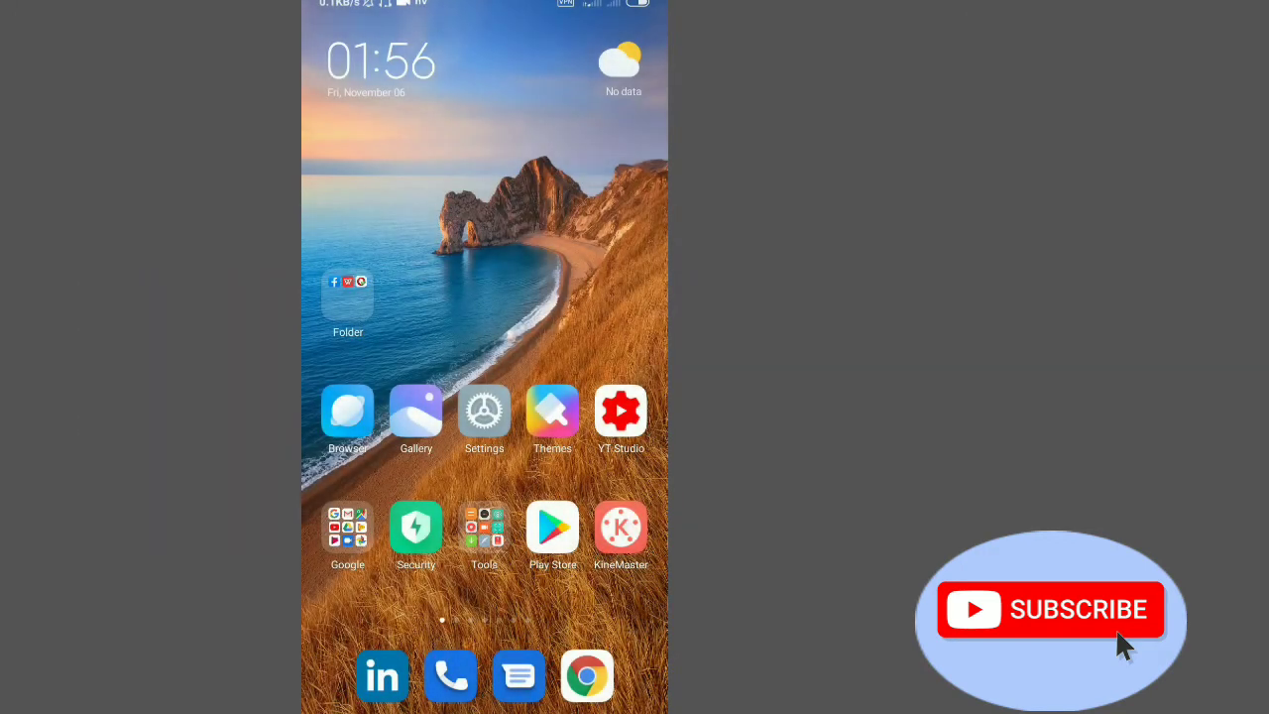
click(483, 410)
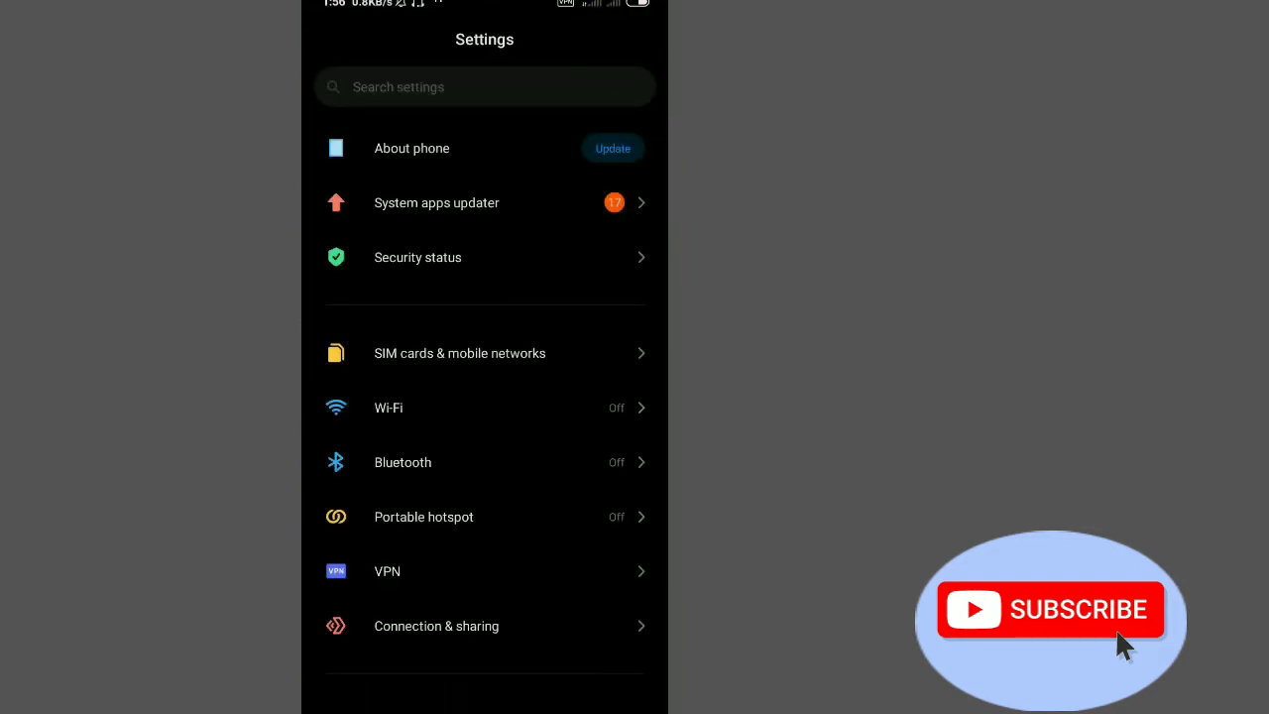
scroll(down, 3)
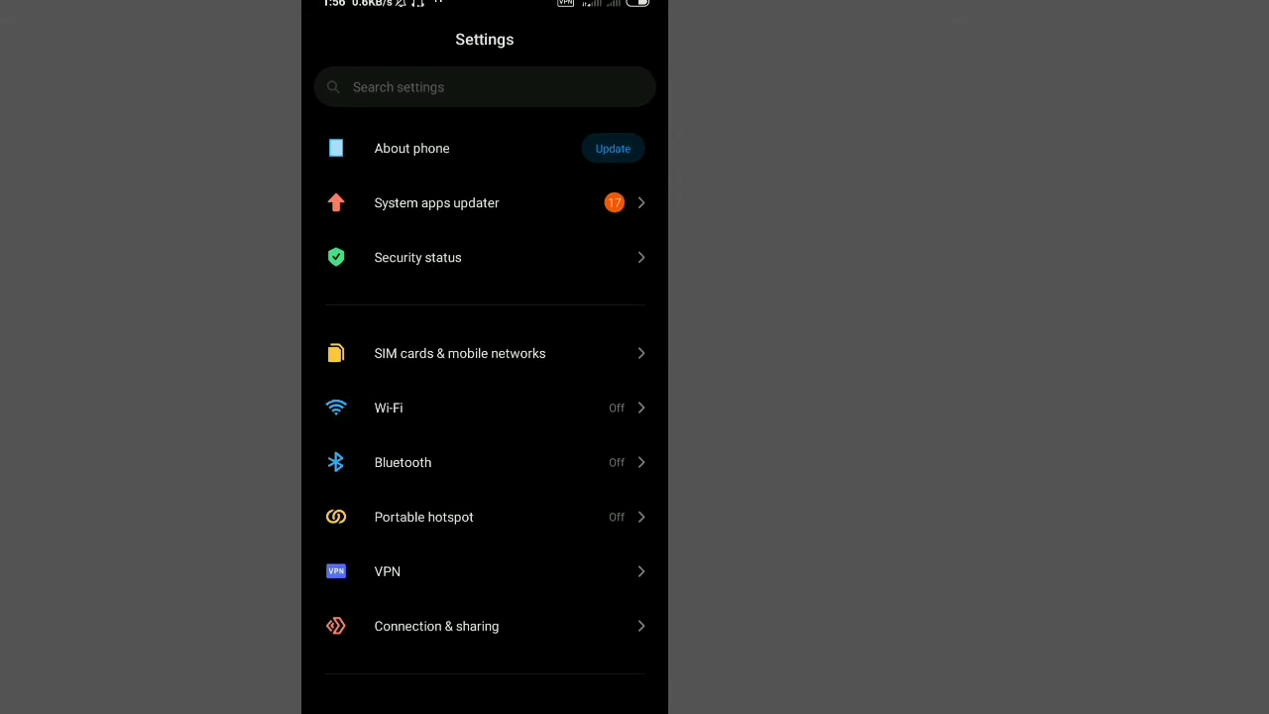
click(412, 148)
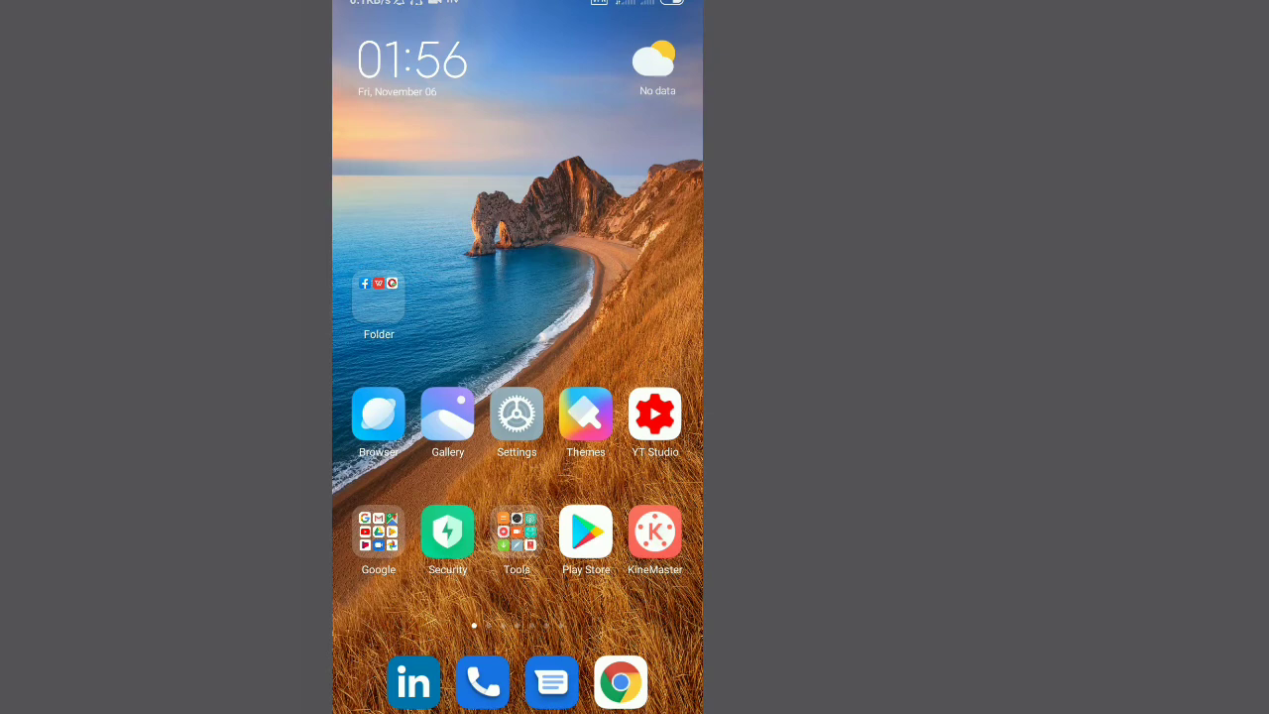
Step: Launch the Themes app and choose its Dark Mode collection shortcut
click(516, 413)
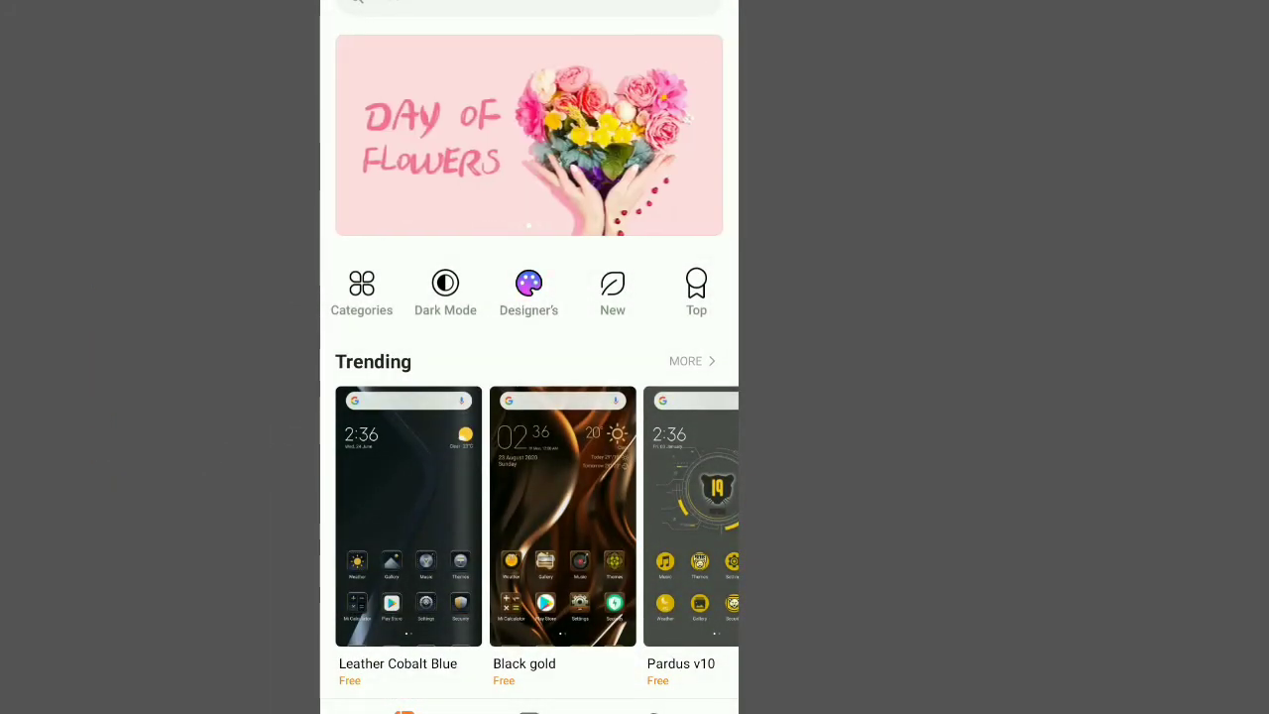
click(444, 282)
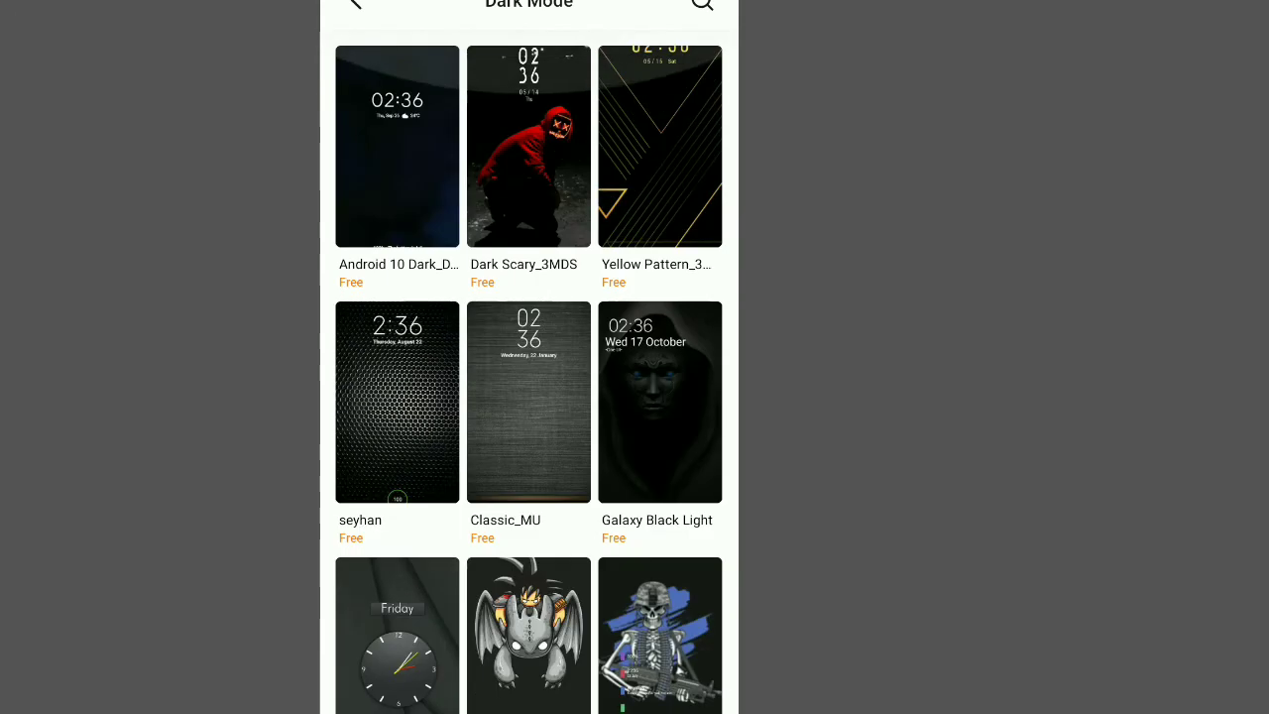
Step: Scroll down the Dark Mode grid to reveal themes like Violet and Dark, DP-FaceOff and iOS10 Dark
scroll(down, 3)
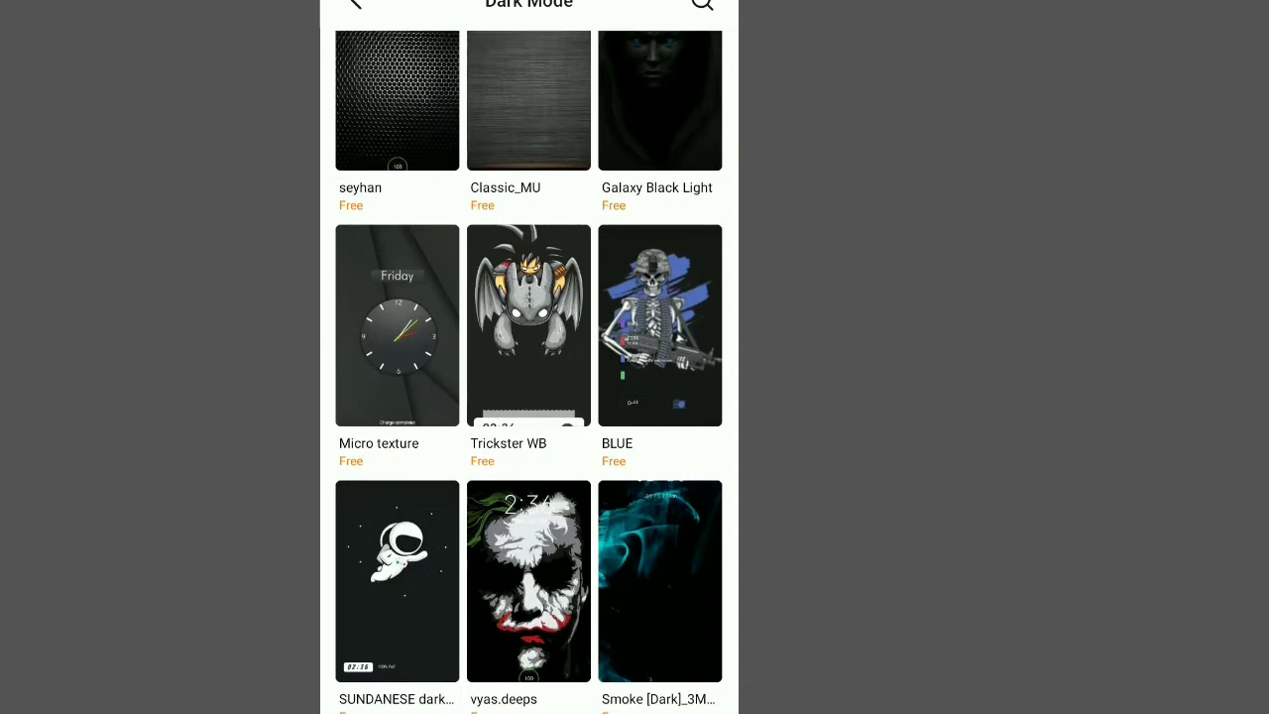
scroll(down, 3)
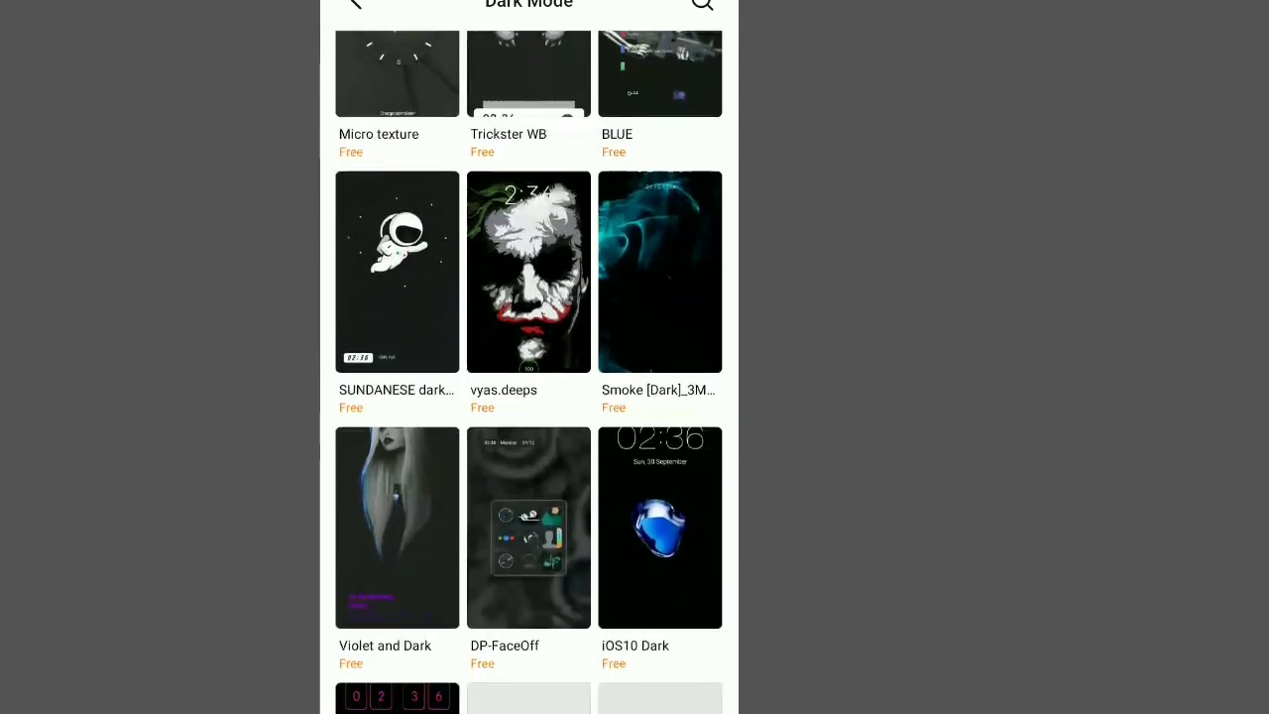